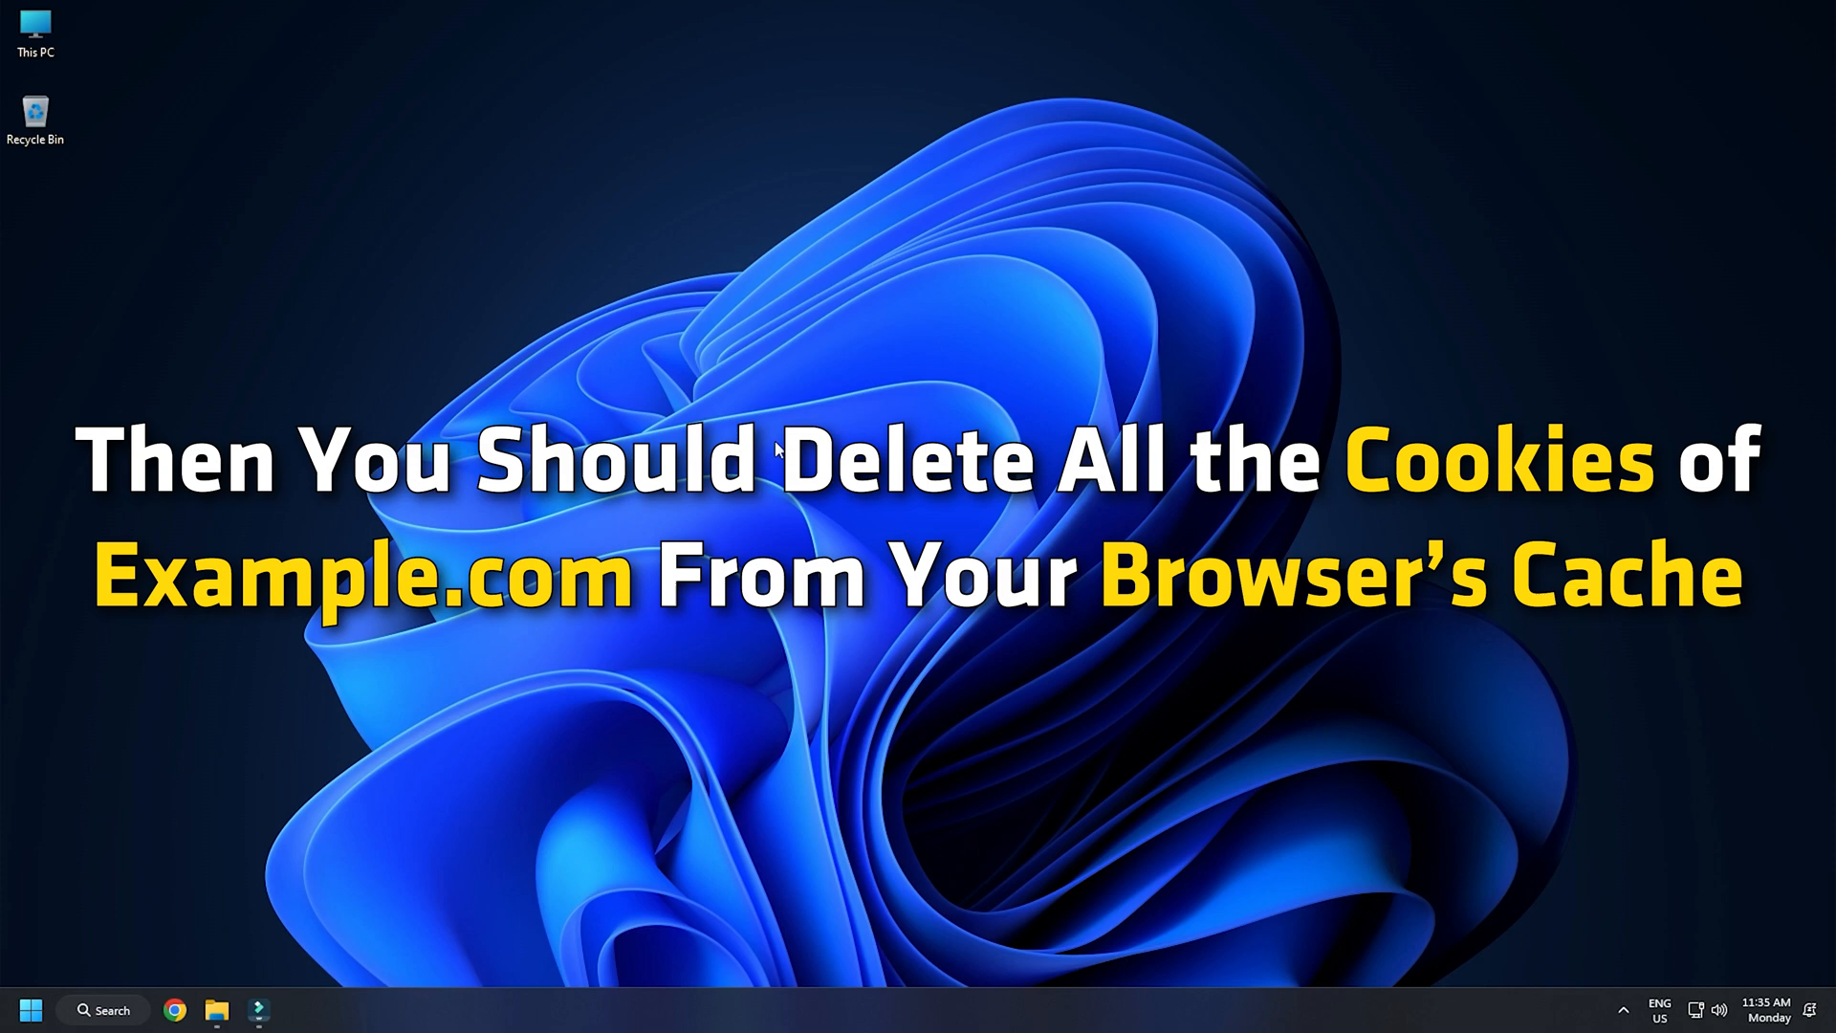
Launch Google Chrome from the Windows taskbar.
left_click(174, 1010)
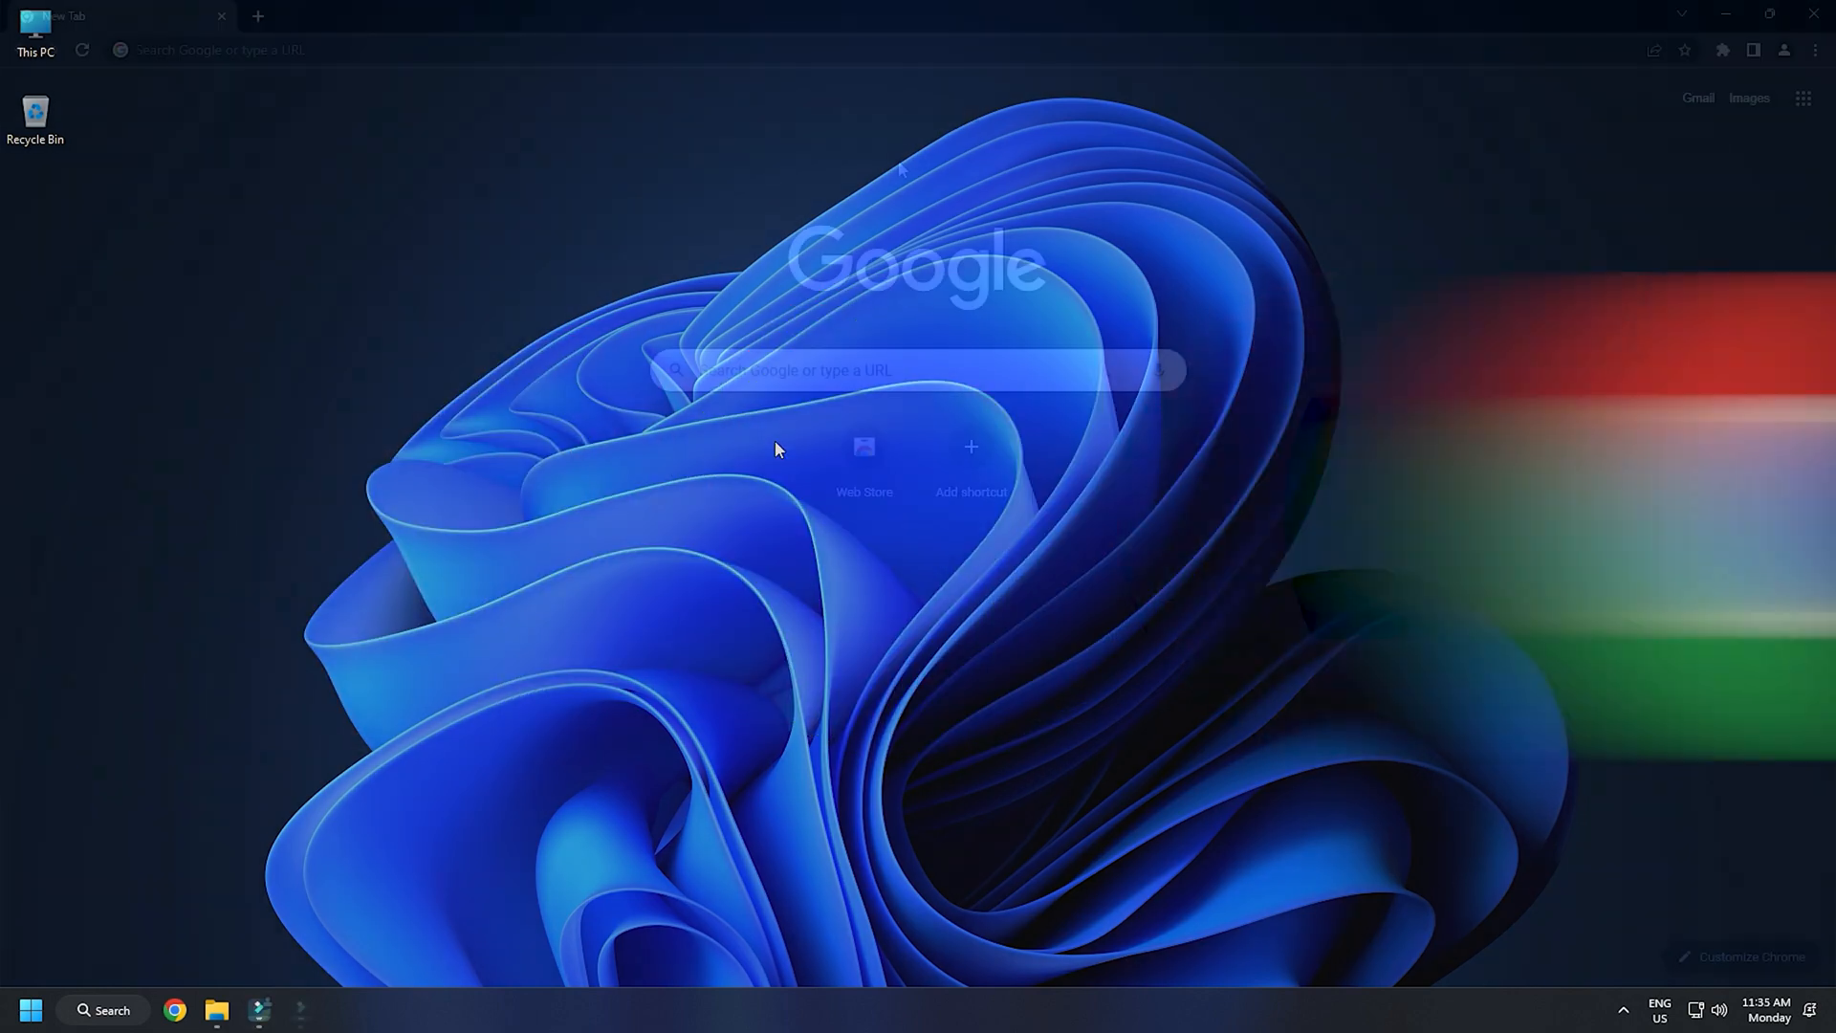
Go to chrome://settings/content/all to list every site's stored cookies and data.
type("chrome://settings/content/all")
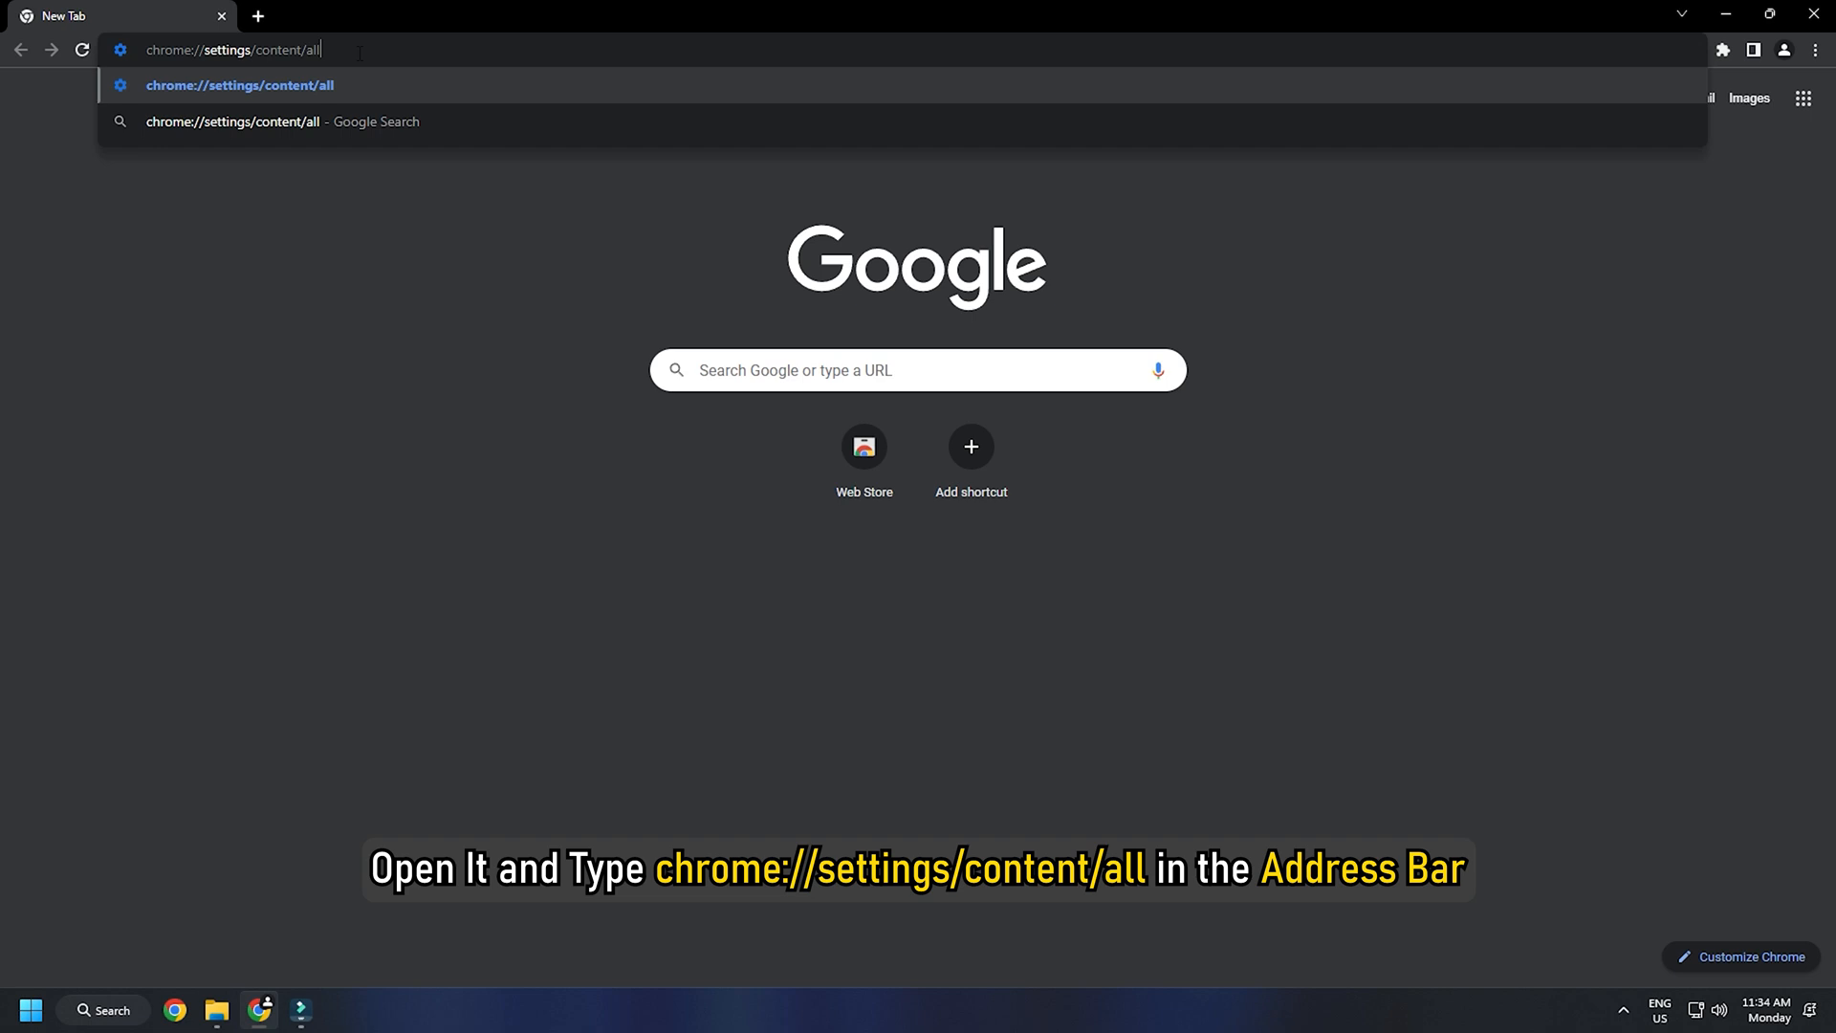
key("Enter")
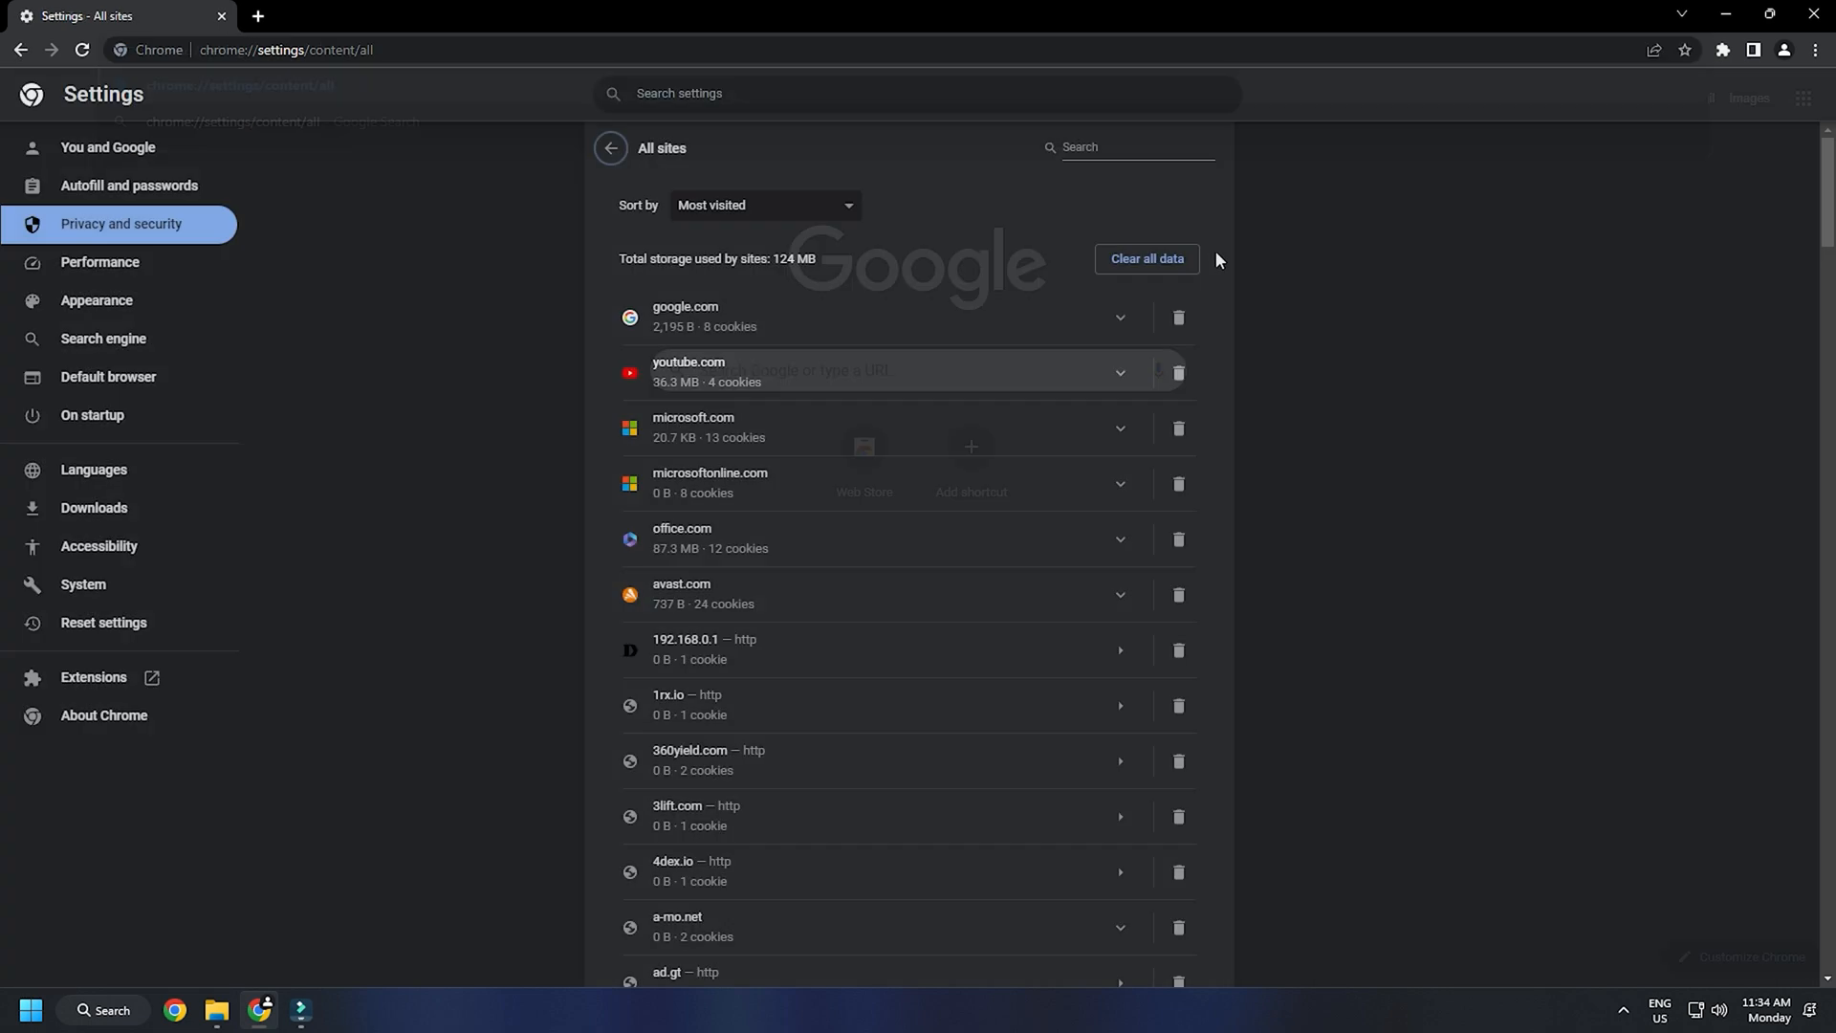
Find microsoft.com in All sites, clear its stored data, then start Microsoft Edge.
left_click(1131, 147)
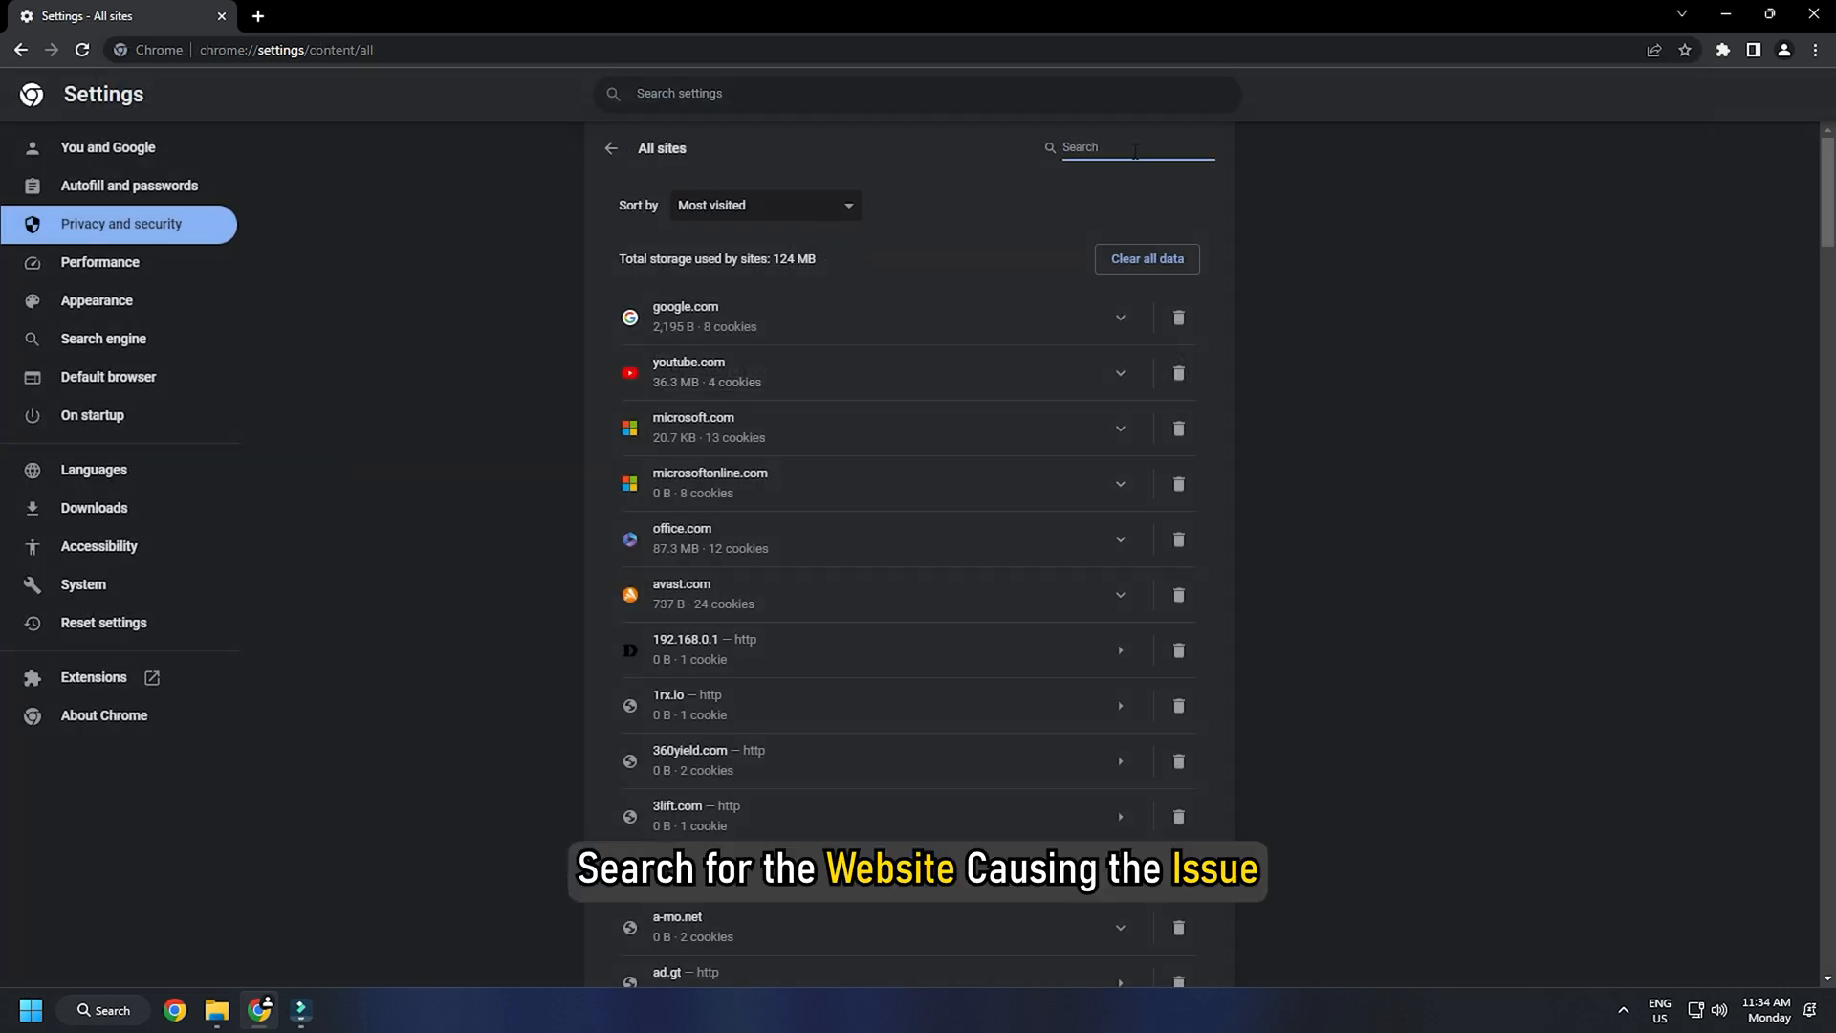
type("microsoft.com")
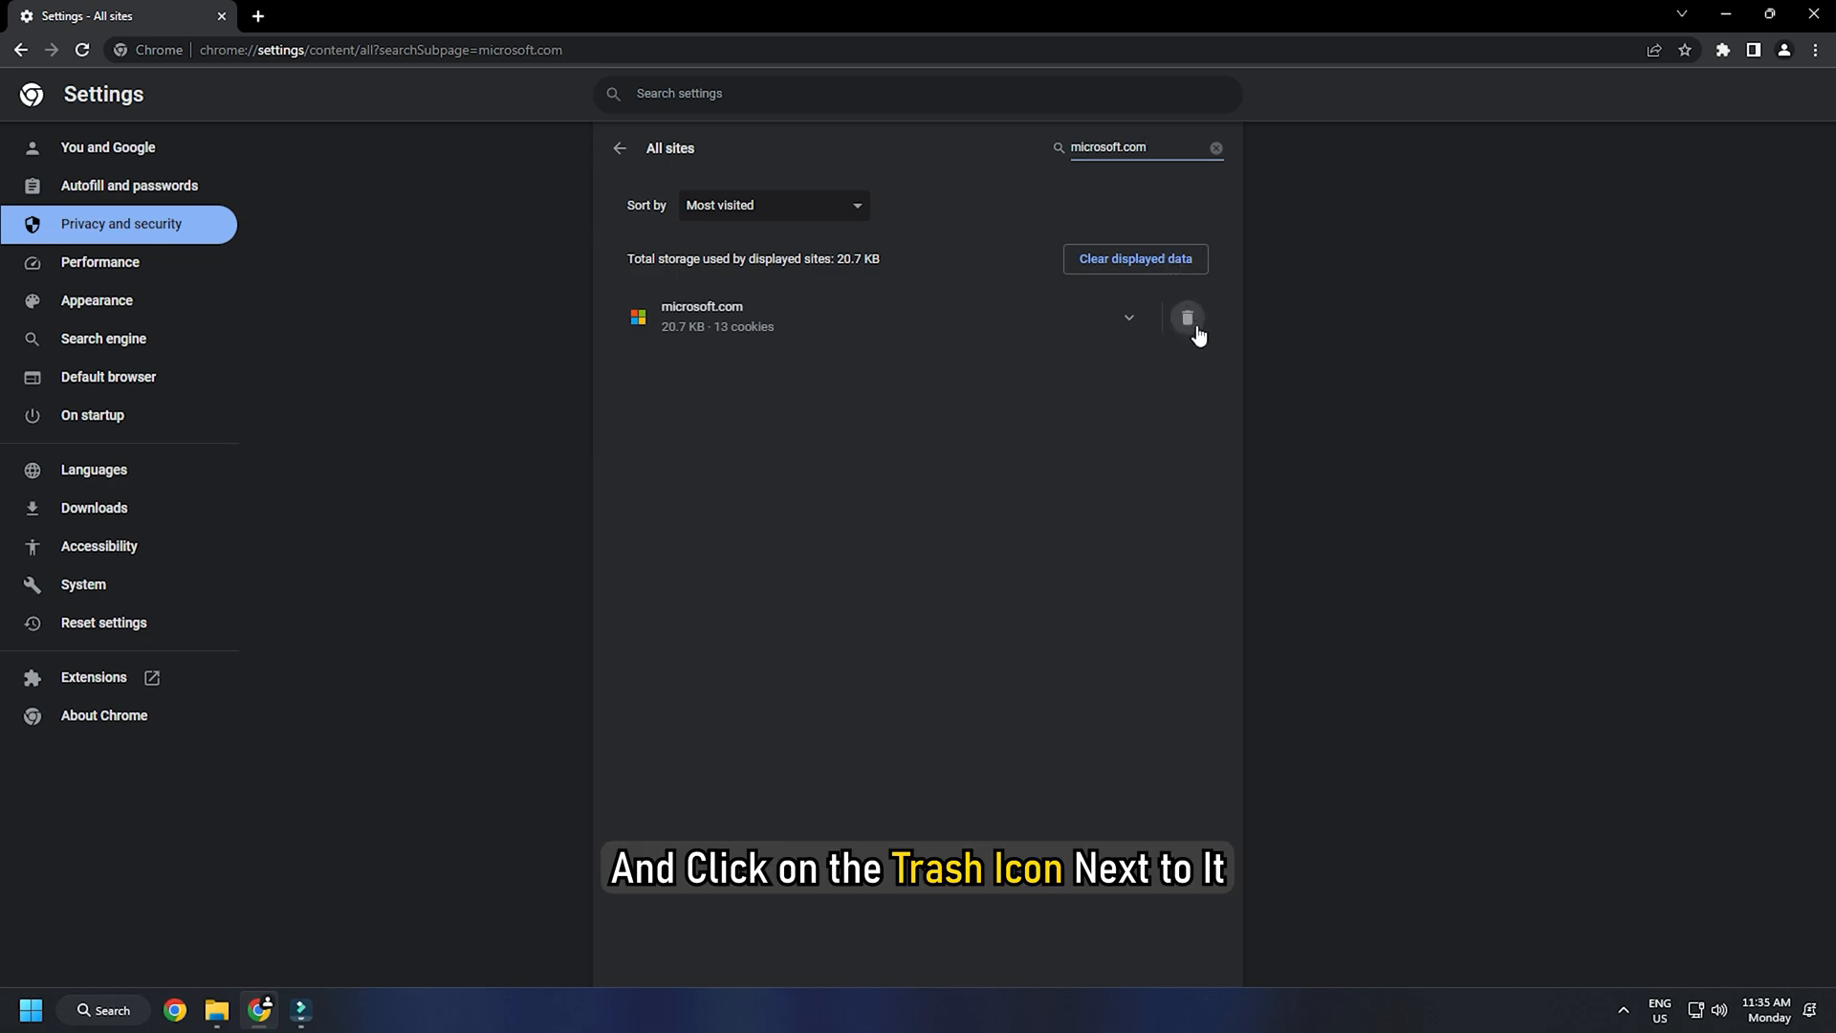
left_click(1188, 318)
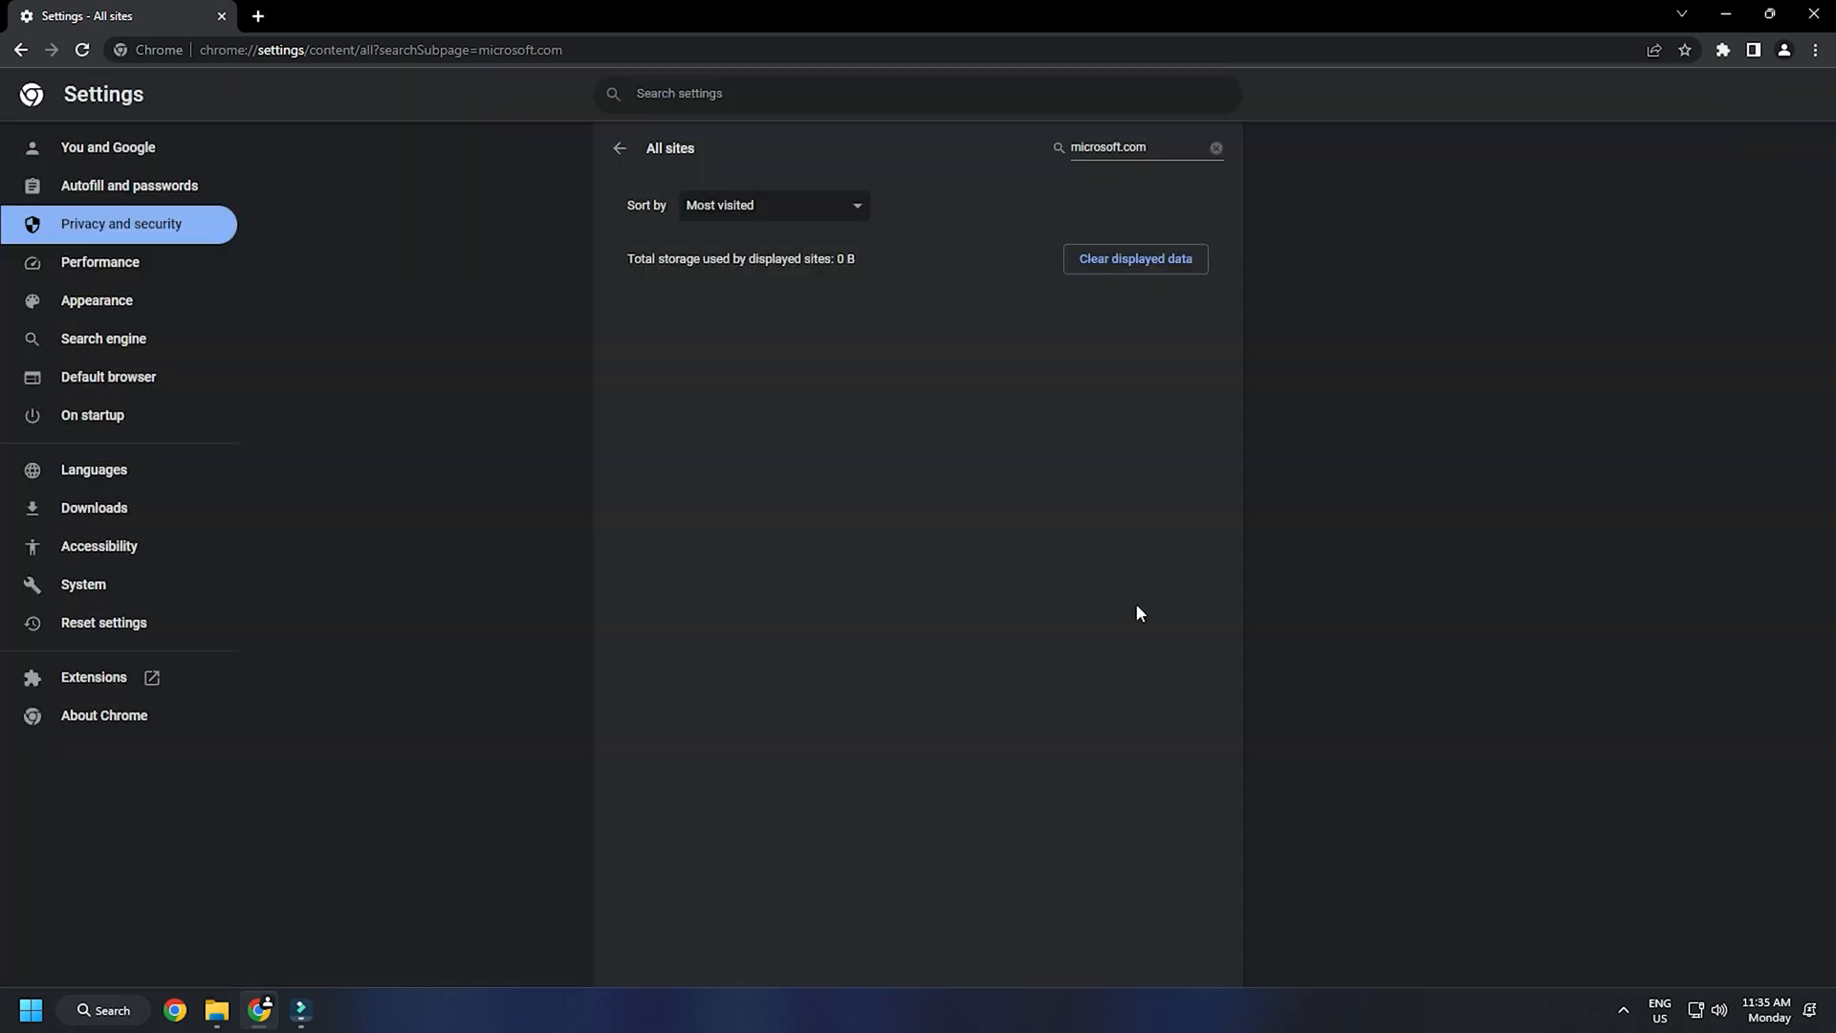
left_click(300, 1010)
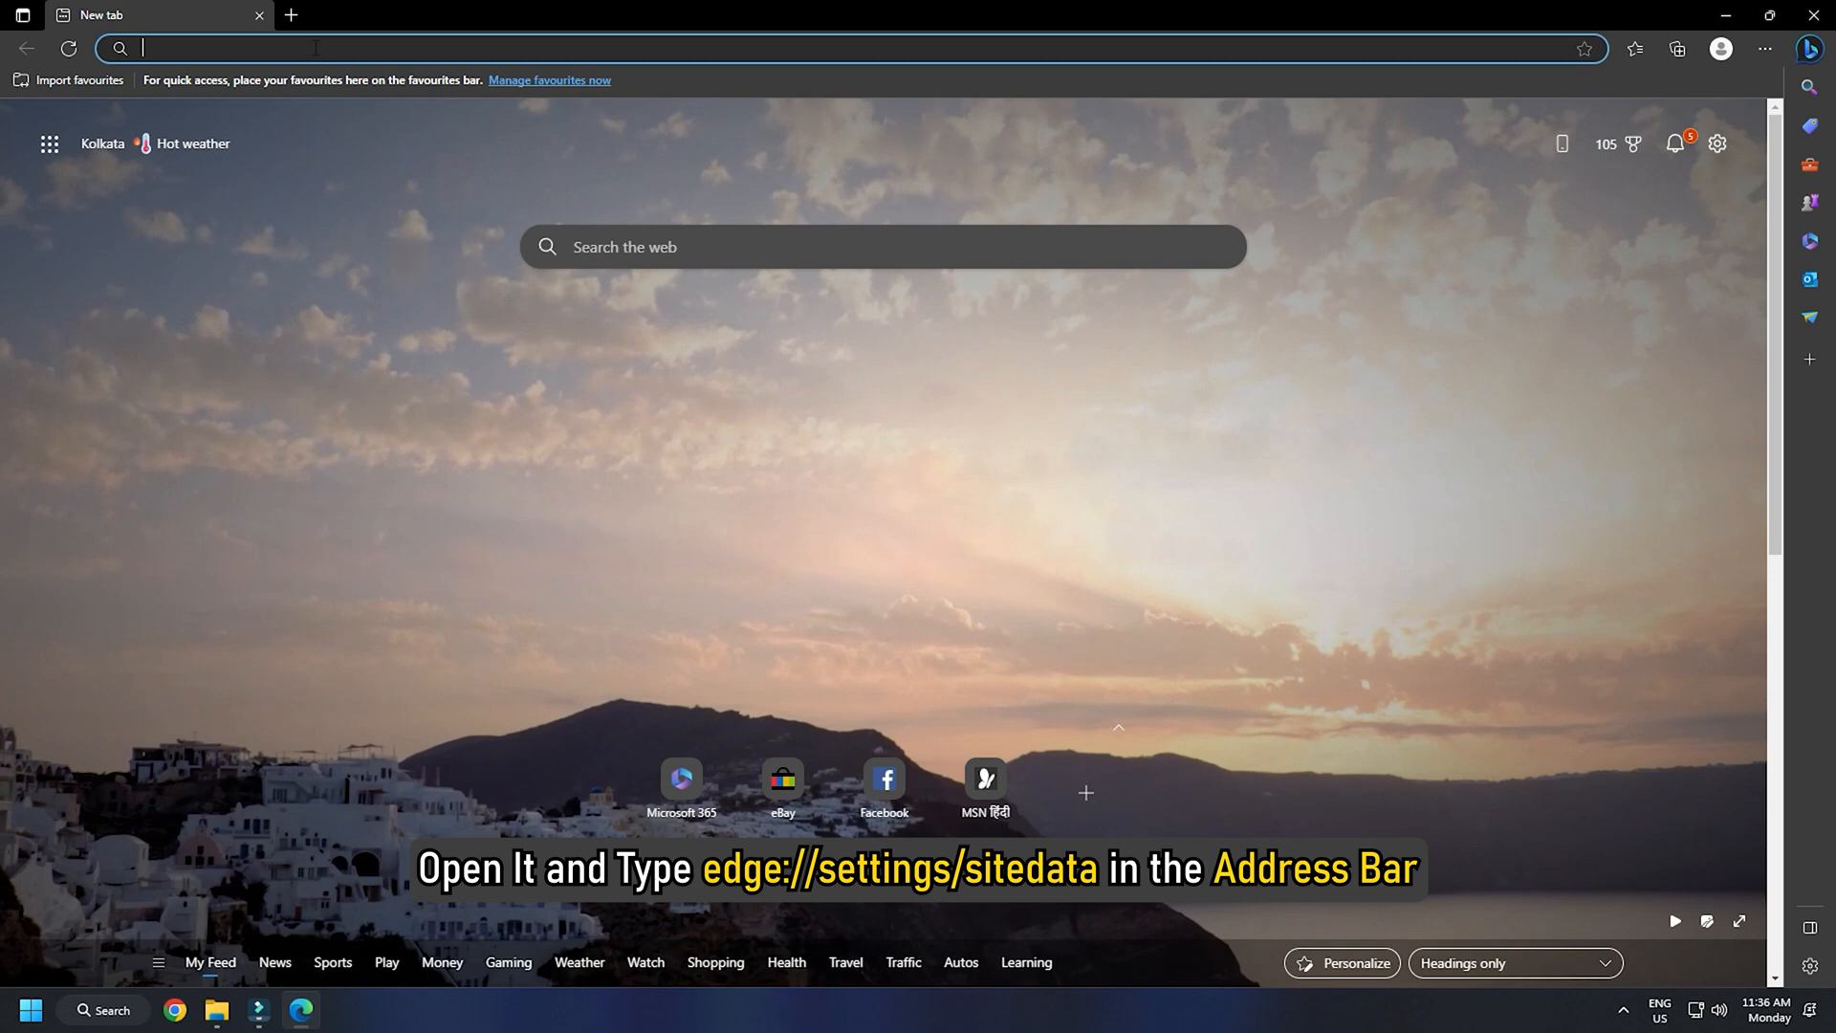
Go to edge://settings/siteData to reach Edge's cookies and site data settings.
type("edge://settings/siteData")
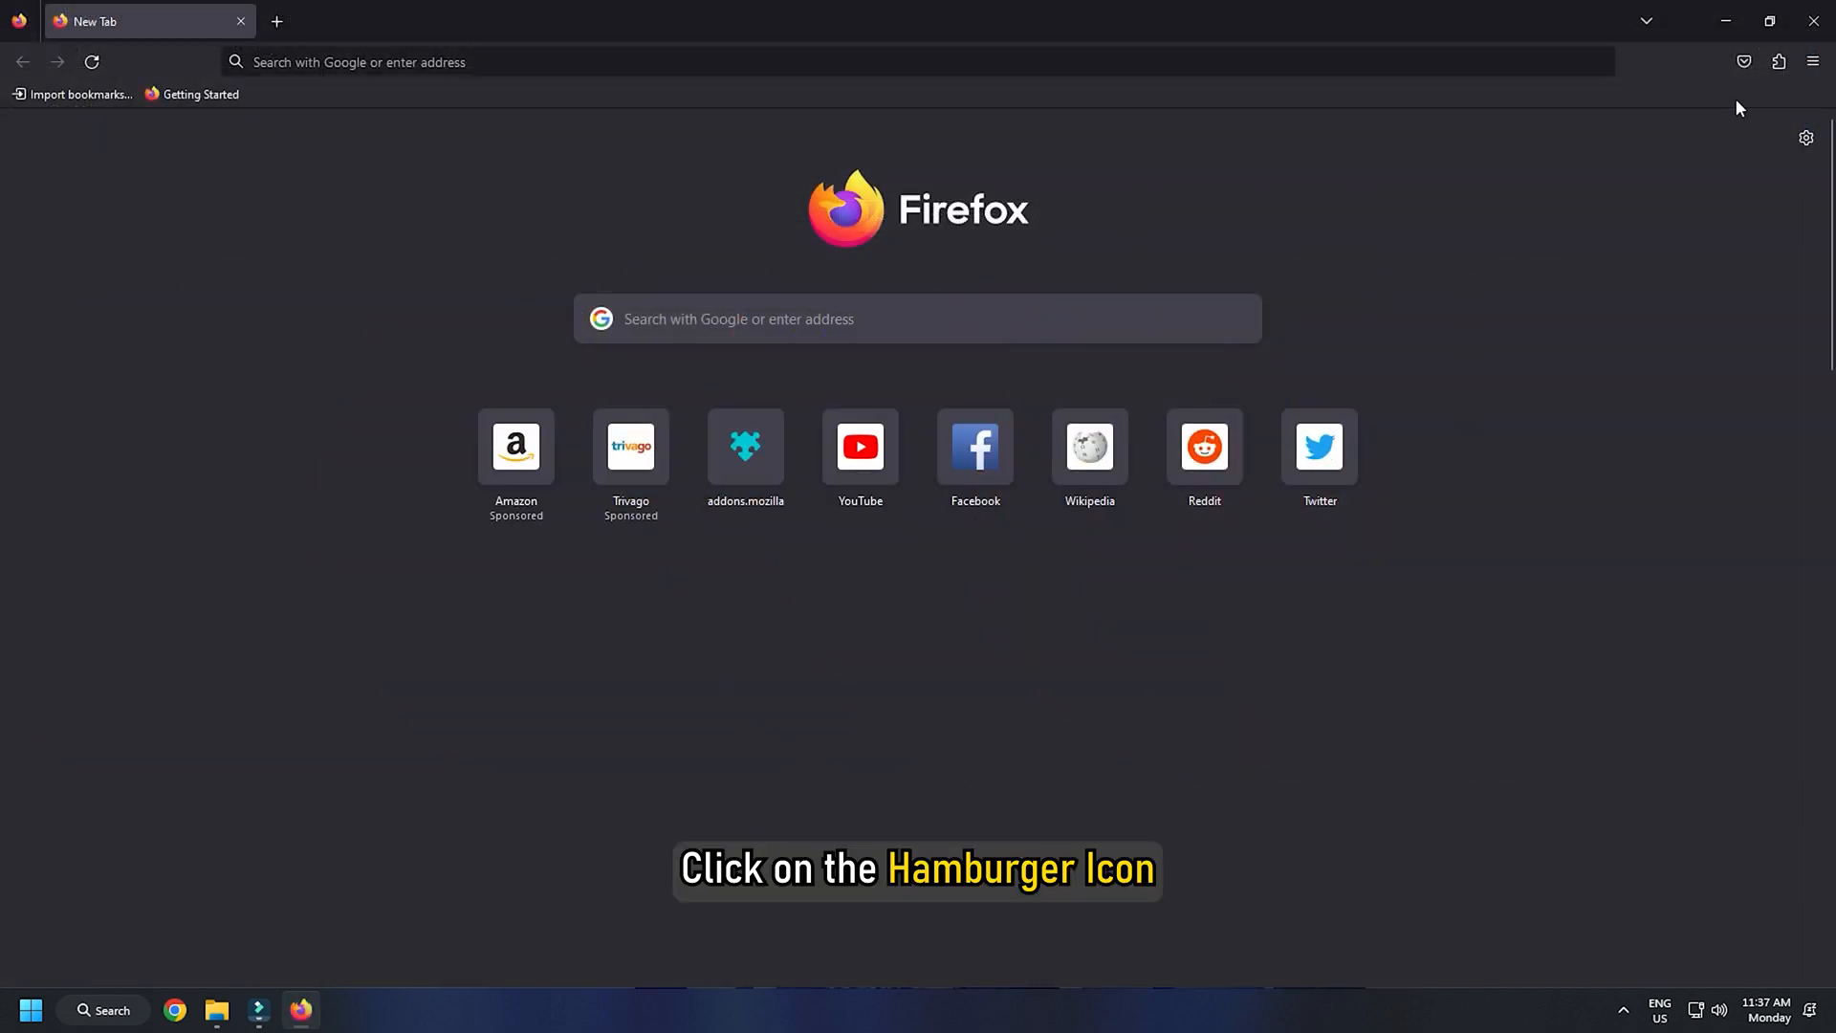
Reach Manage Data under Privacy & Security's Cookies and Site Data in Firefox settings.
left_click(1812, 61)
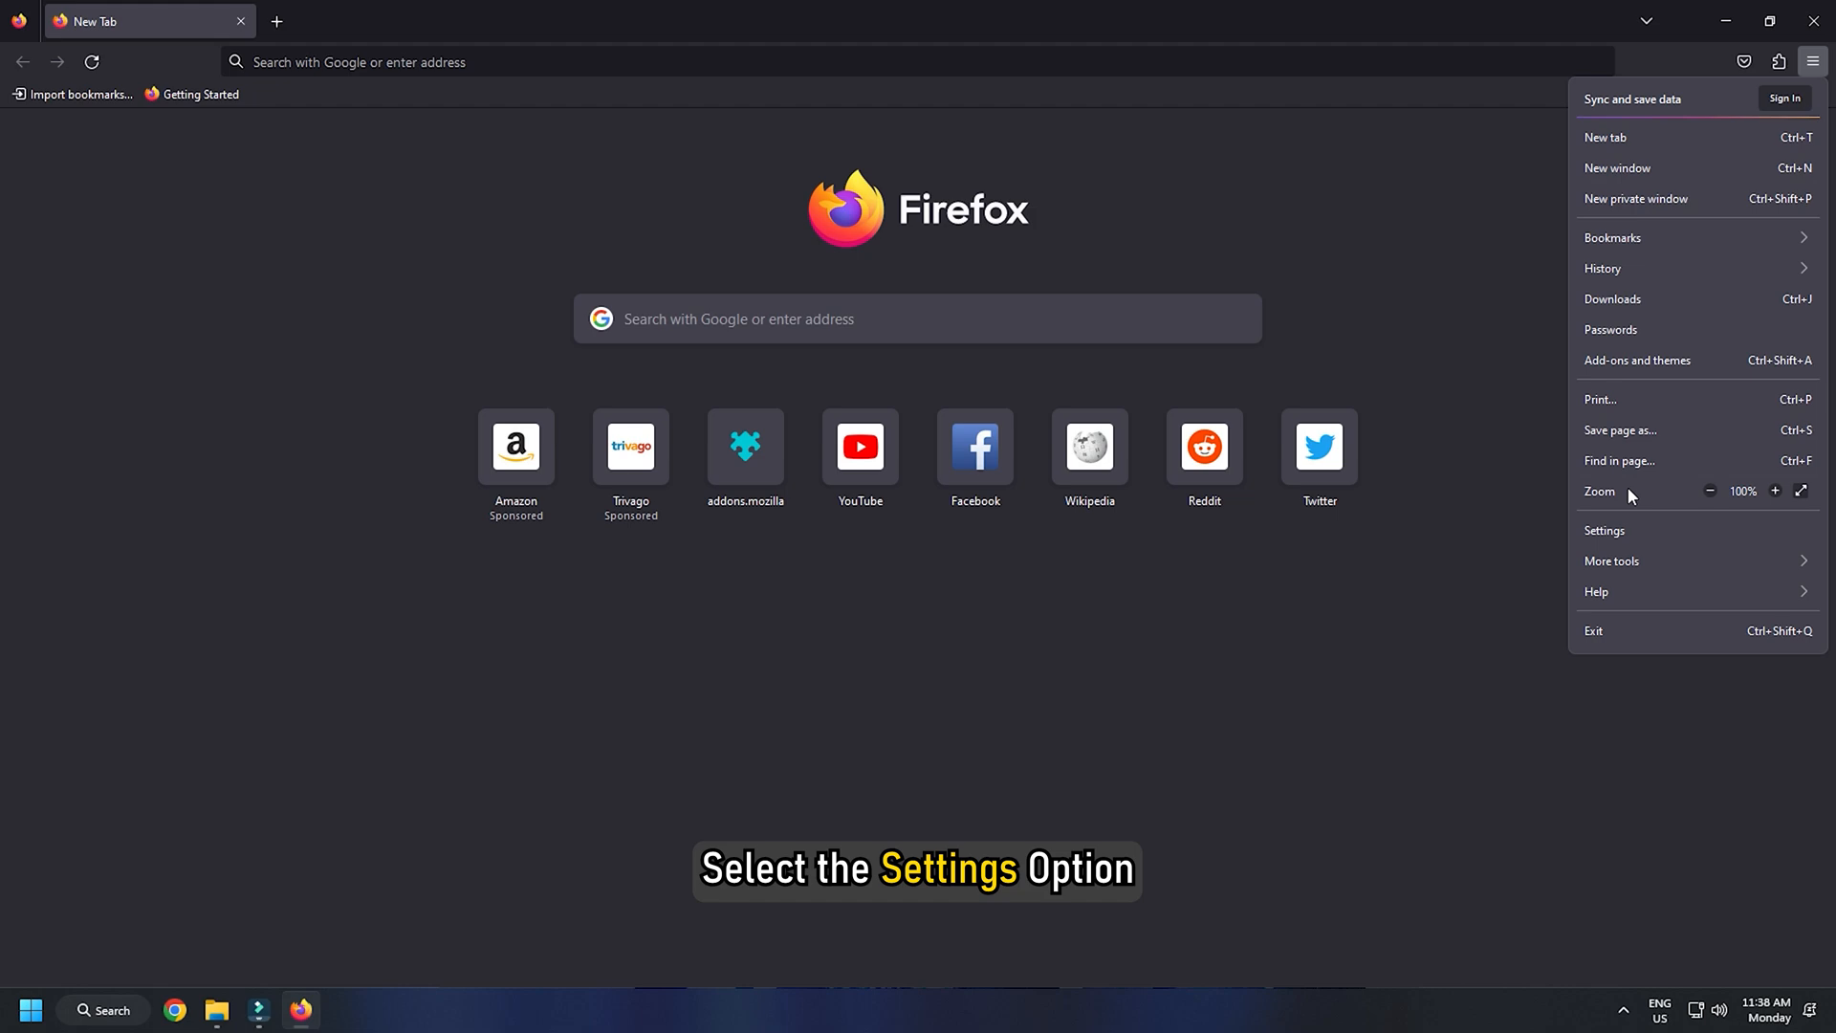
left_click(1605, 530)
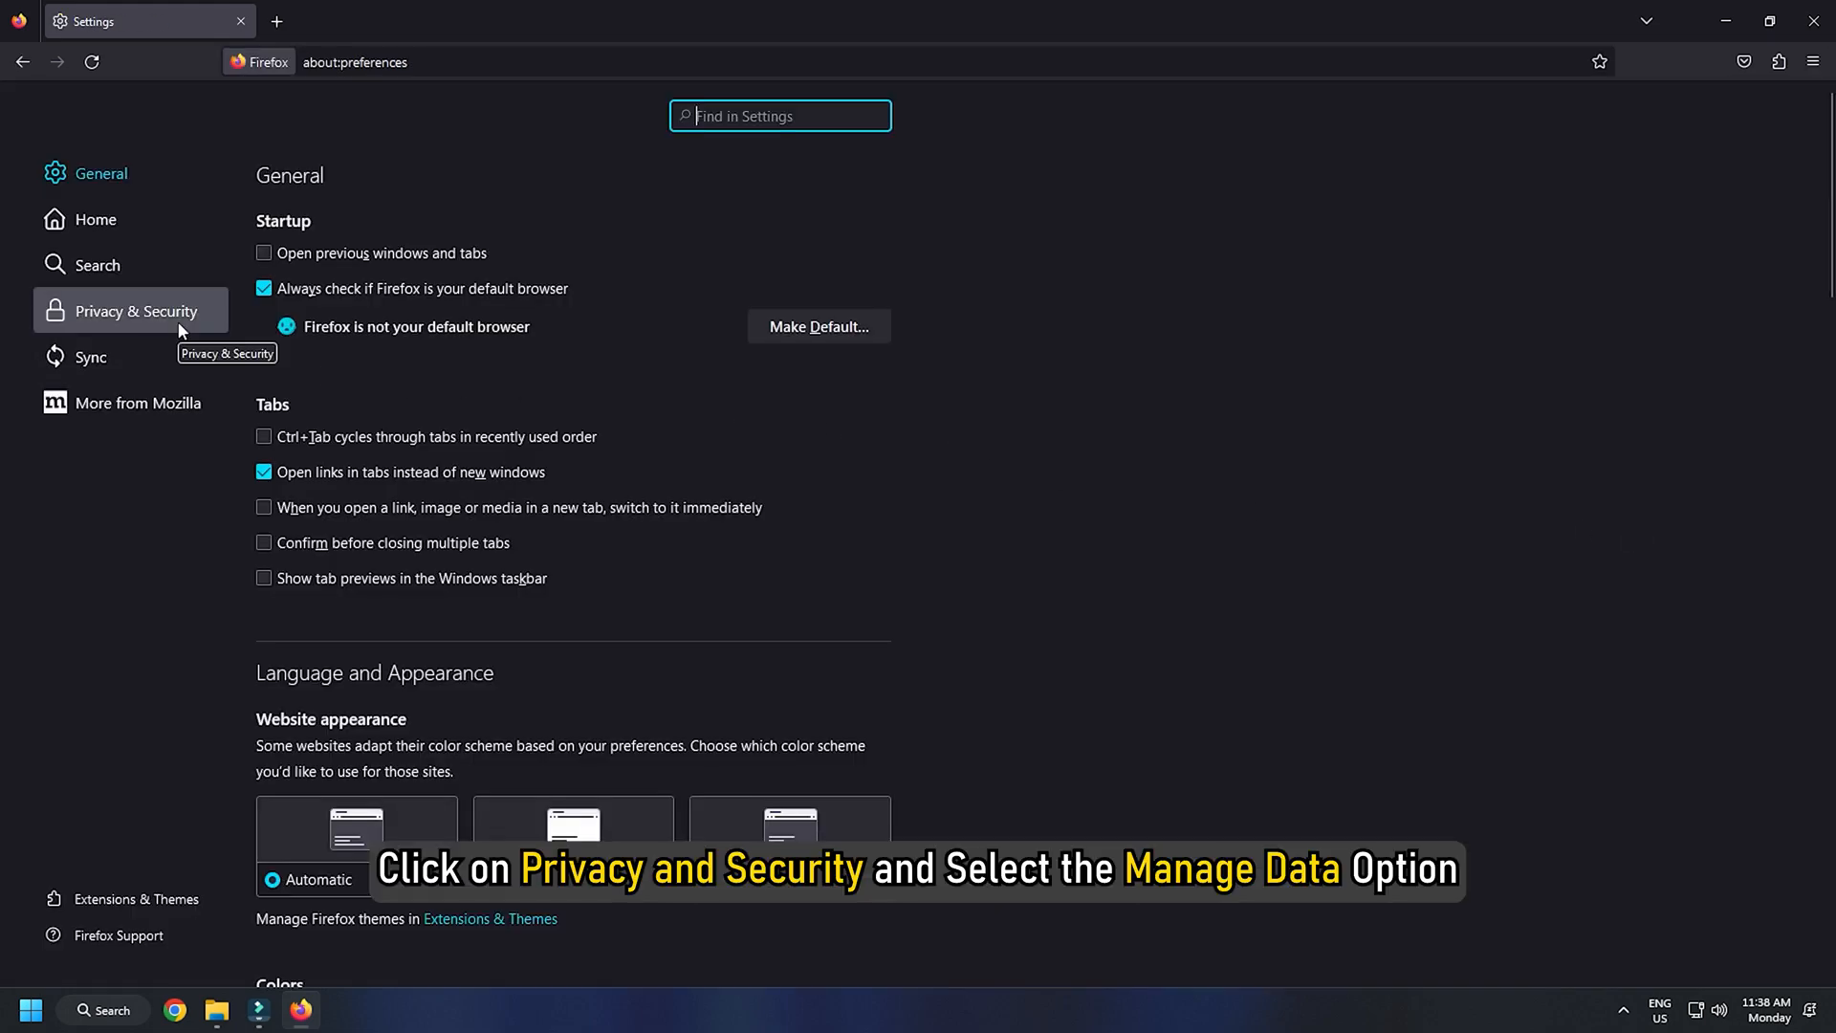
left_click(132, 310)
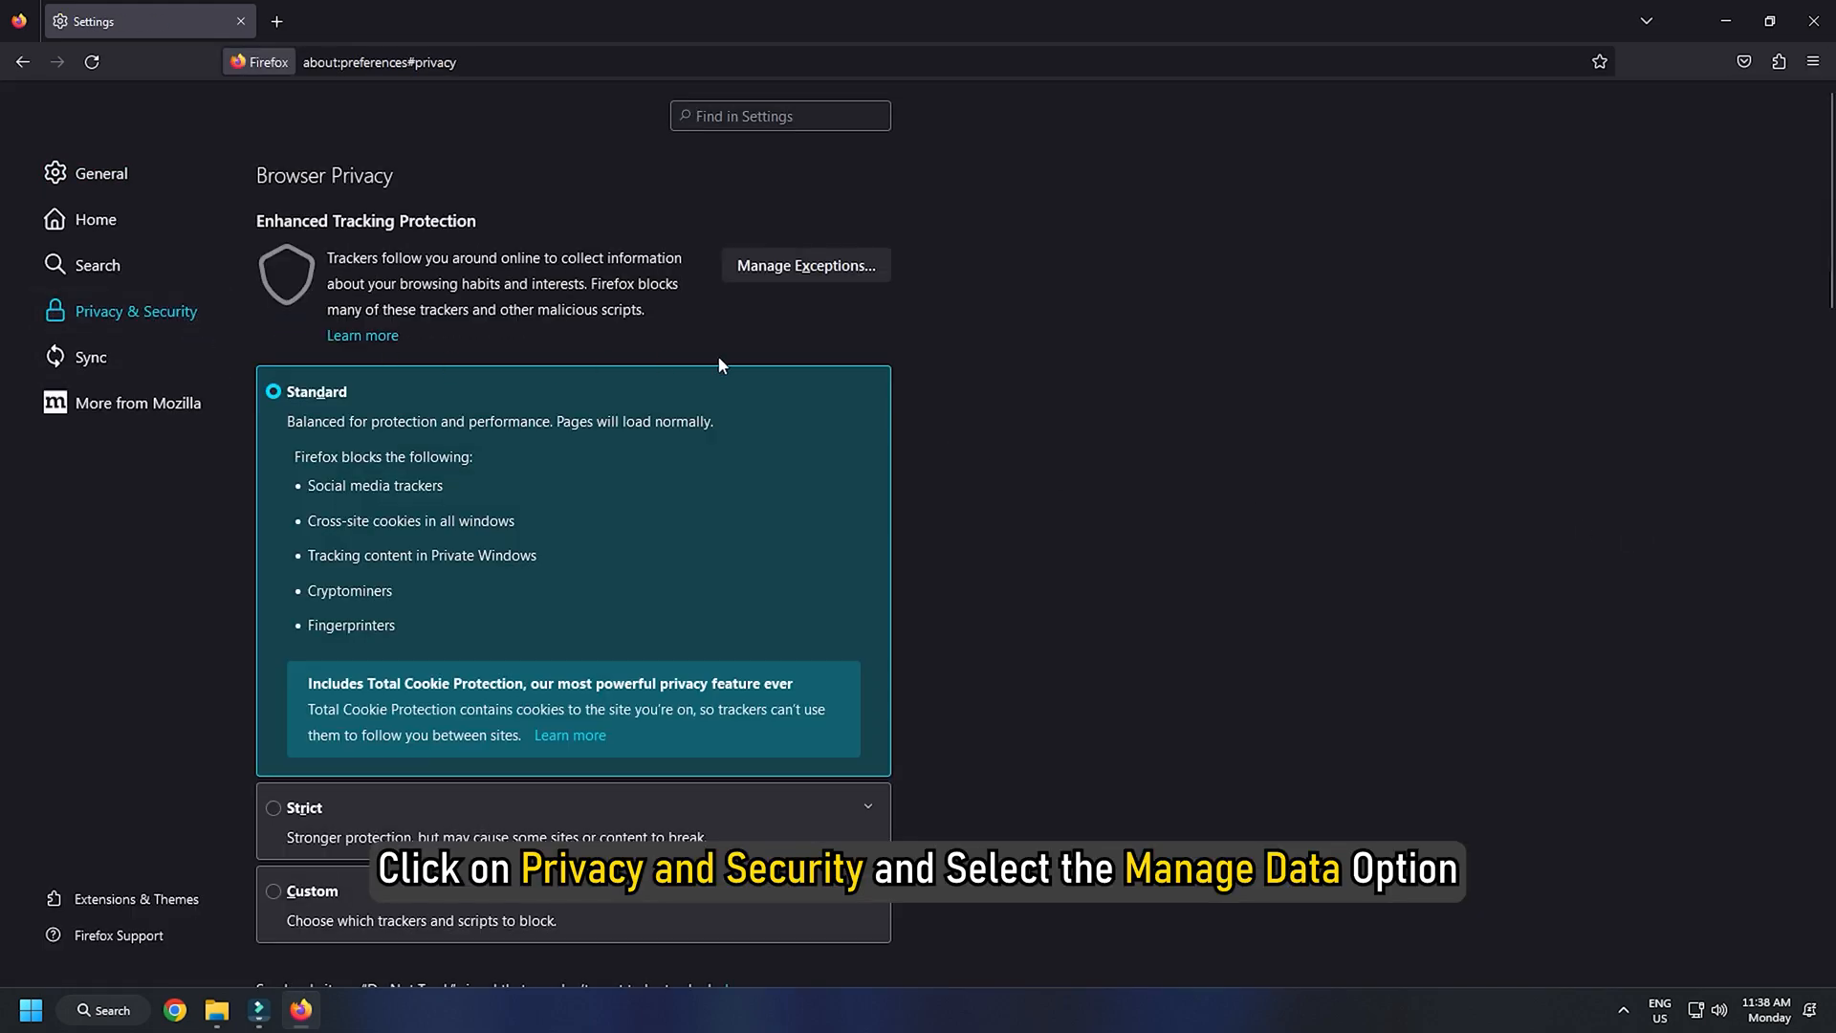
scroll("down", 3)
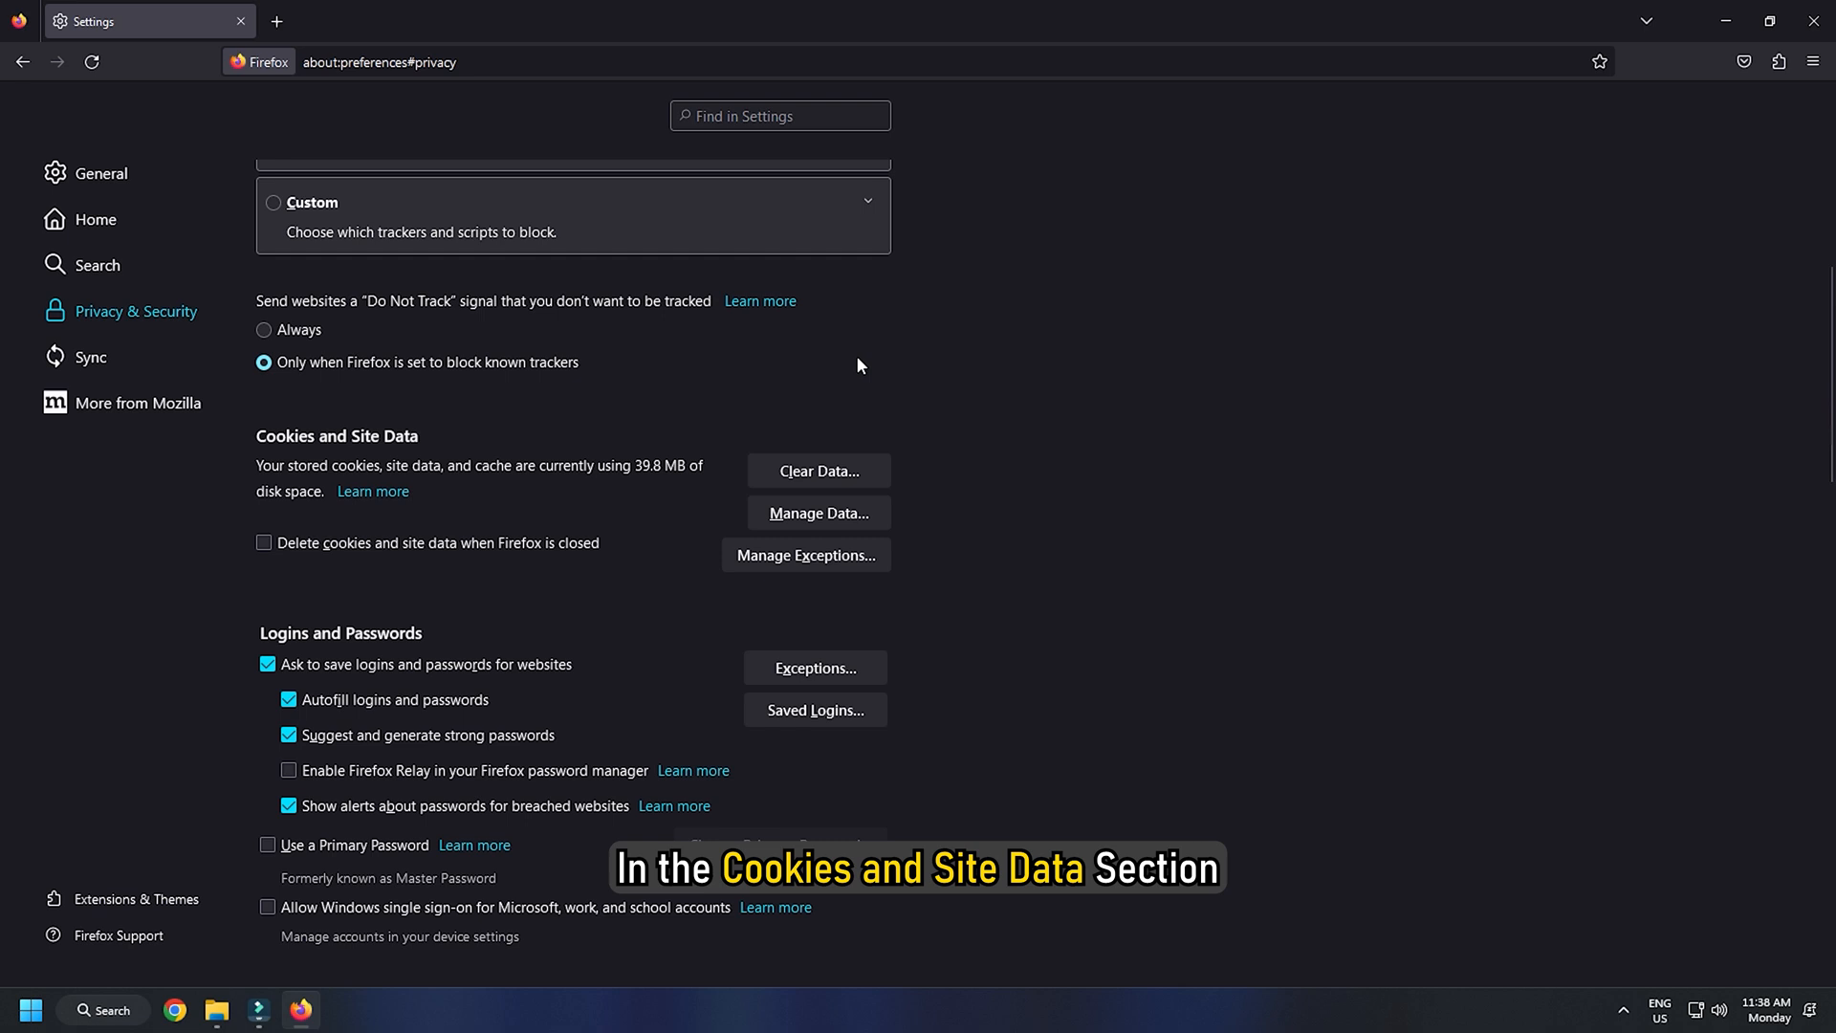
left_click(817, 513)
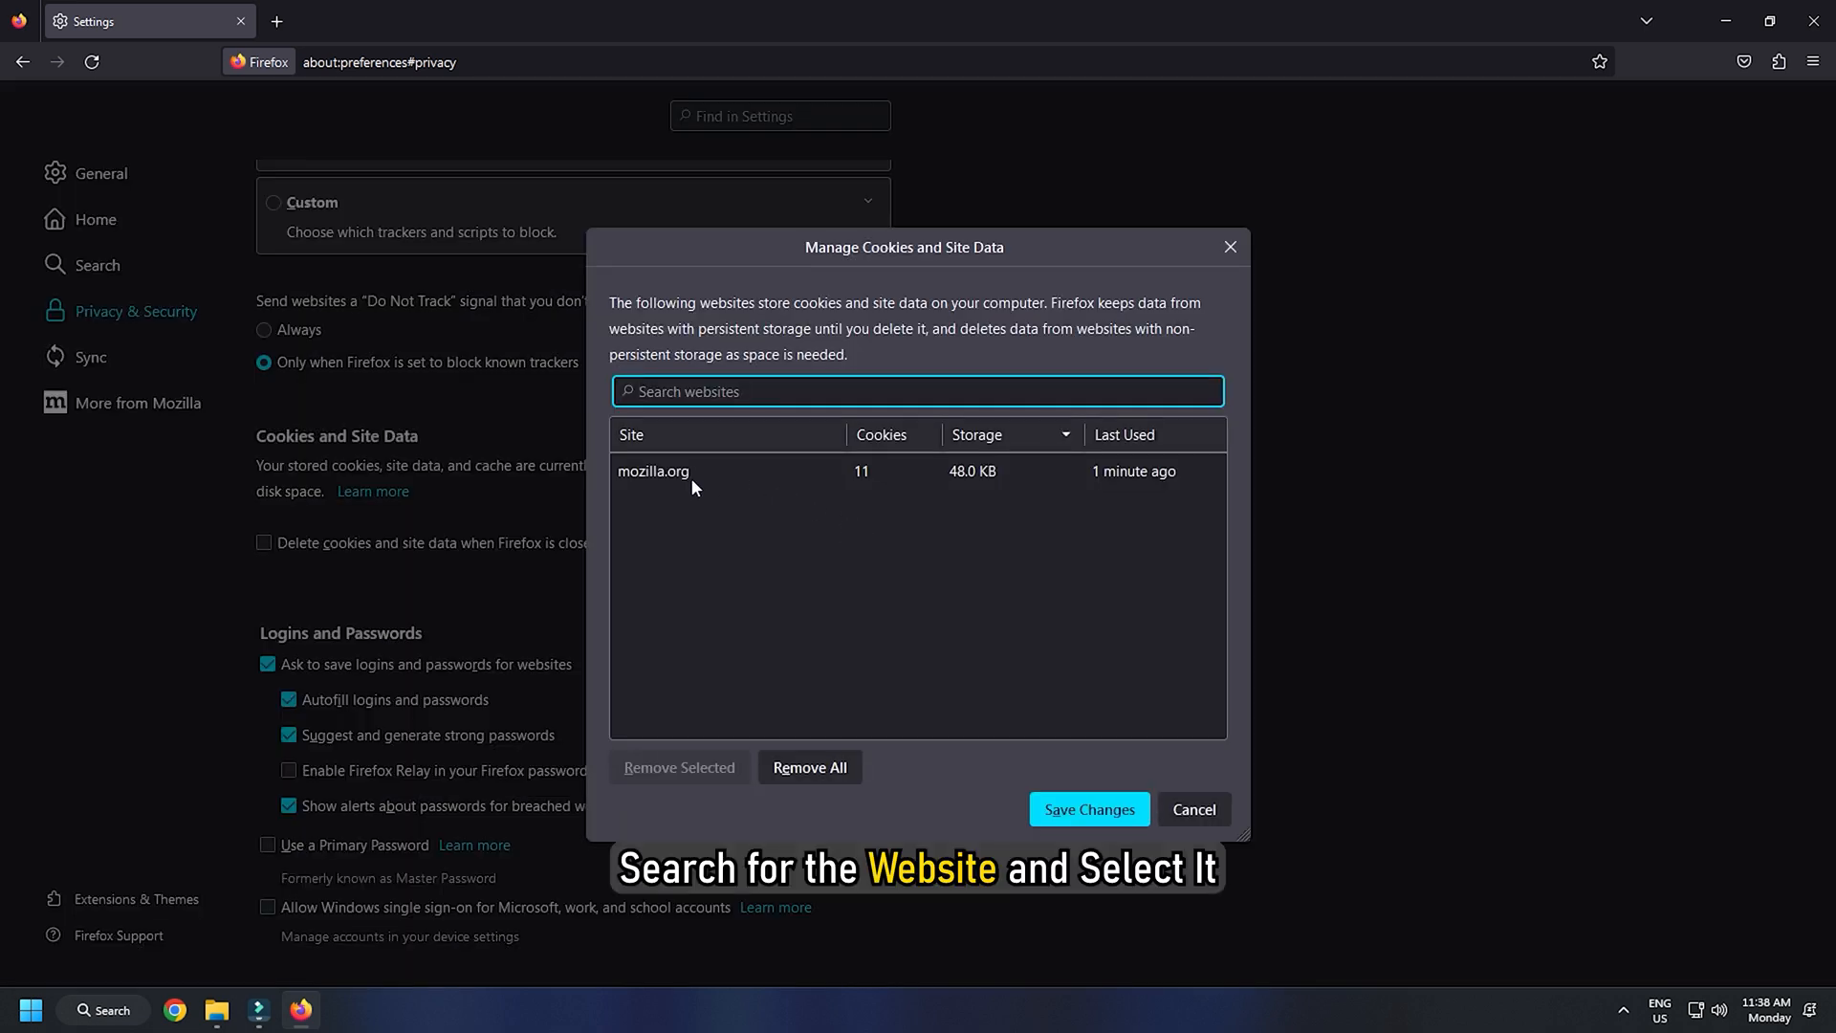
Remove mozilla.org's cookies and site data and save the changes.
left_click(654, 471)
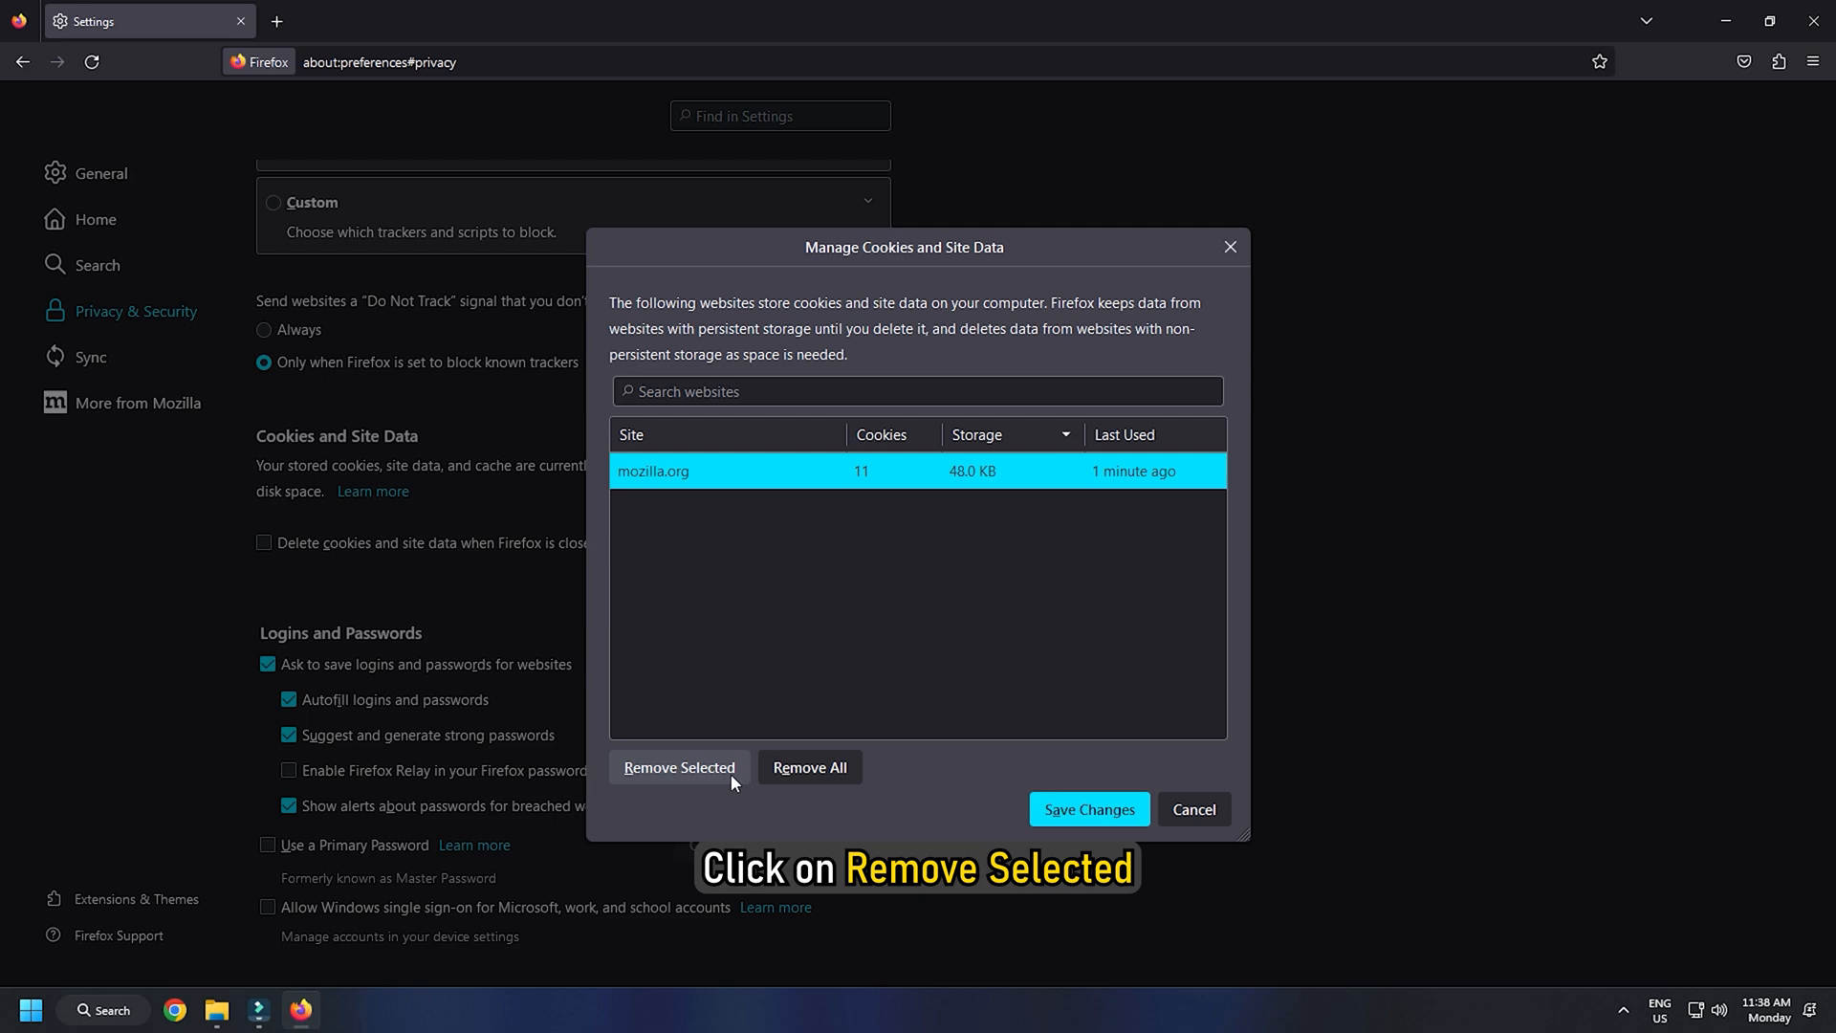
left_click(677, 767)
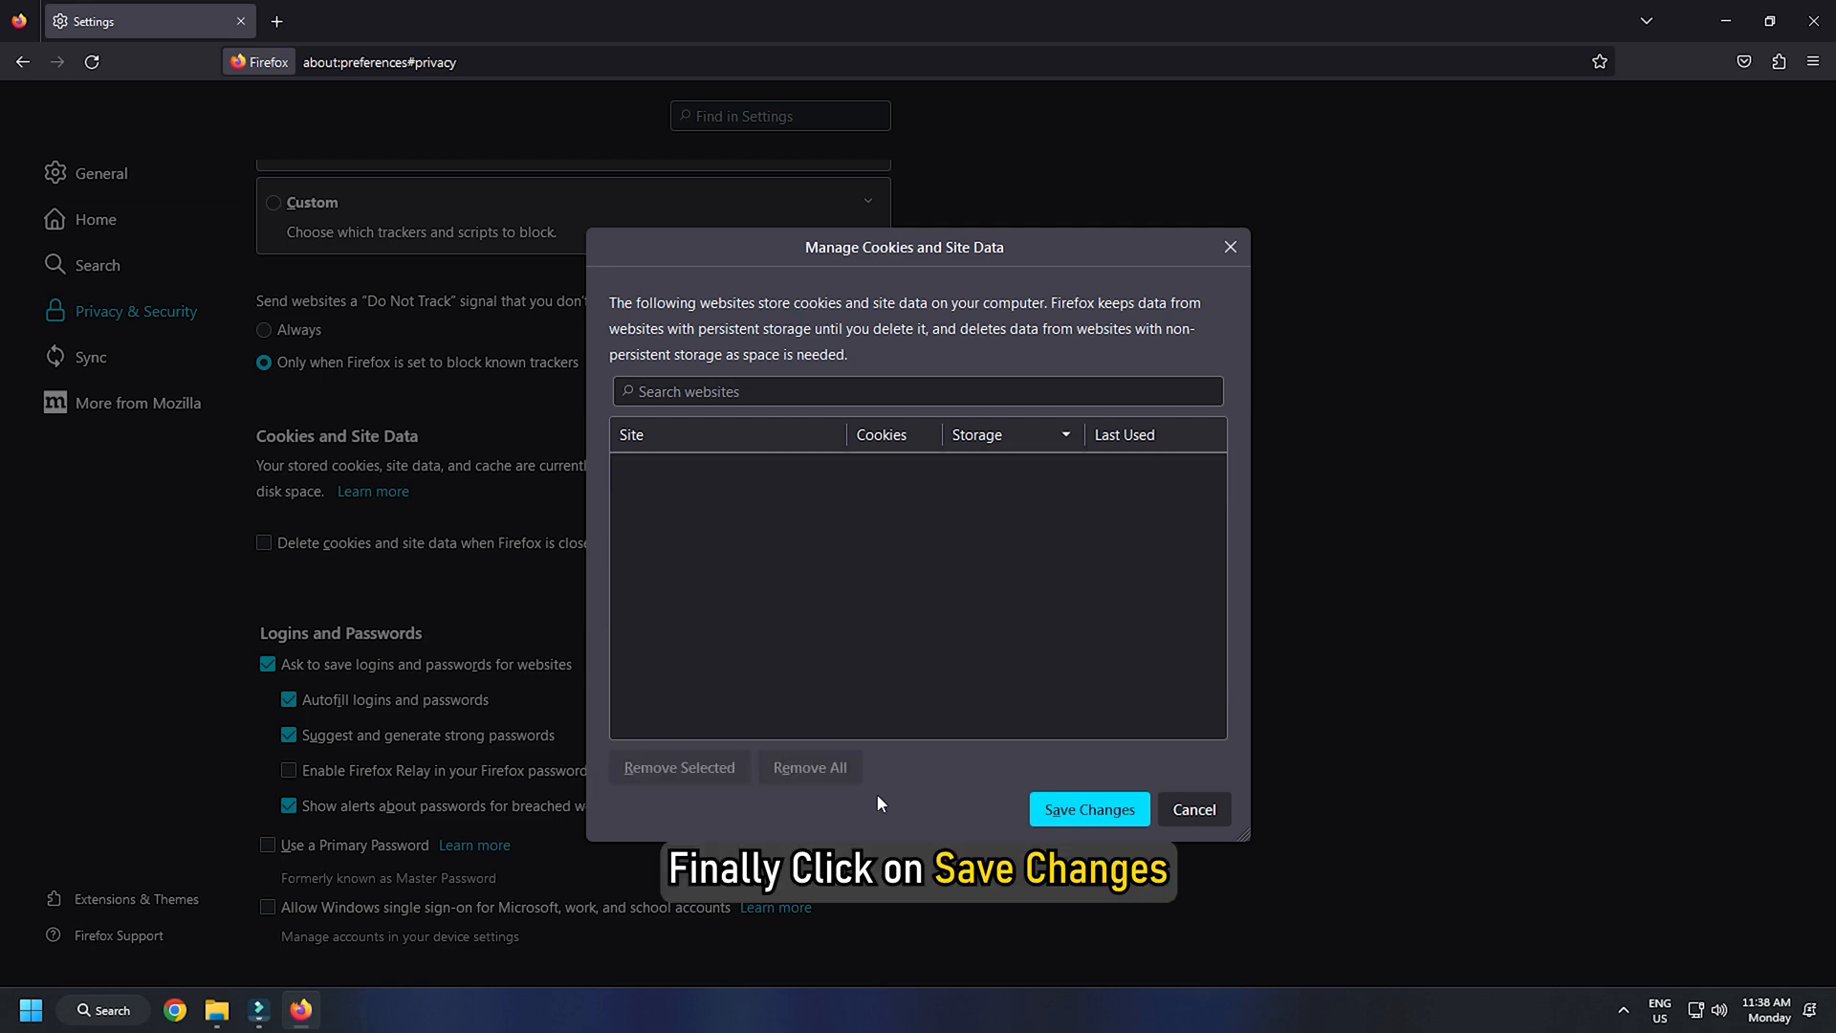
left_click(1087, 809)
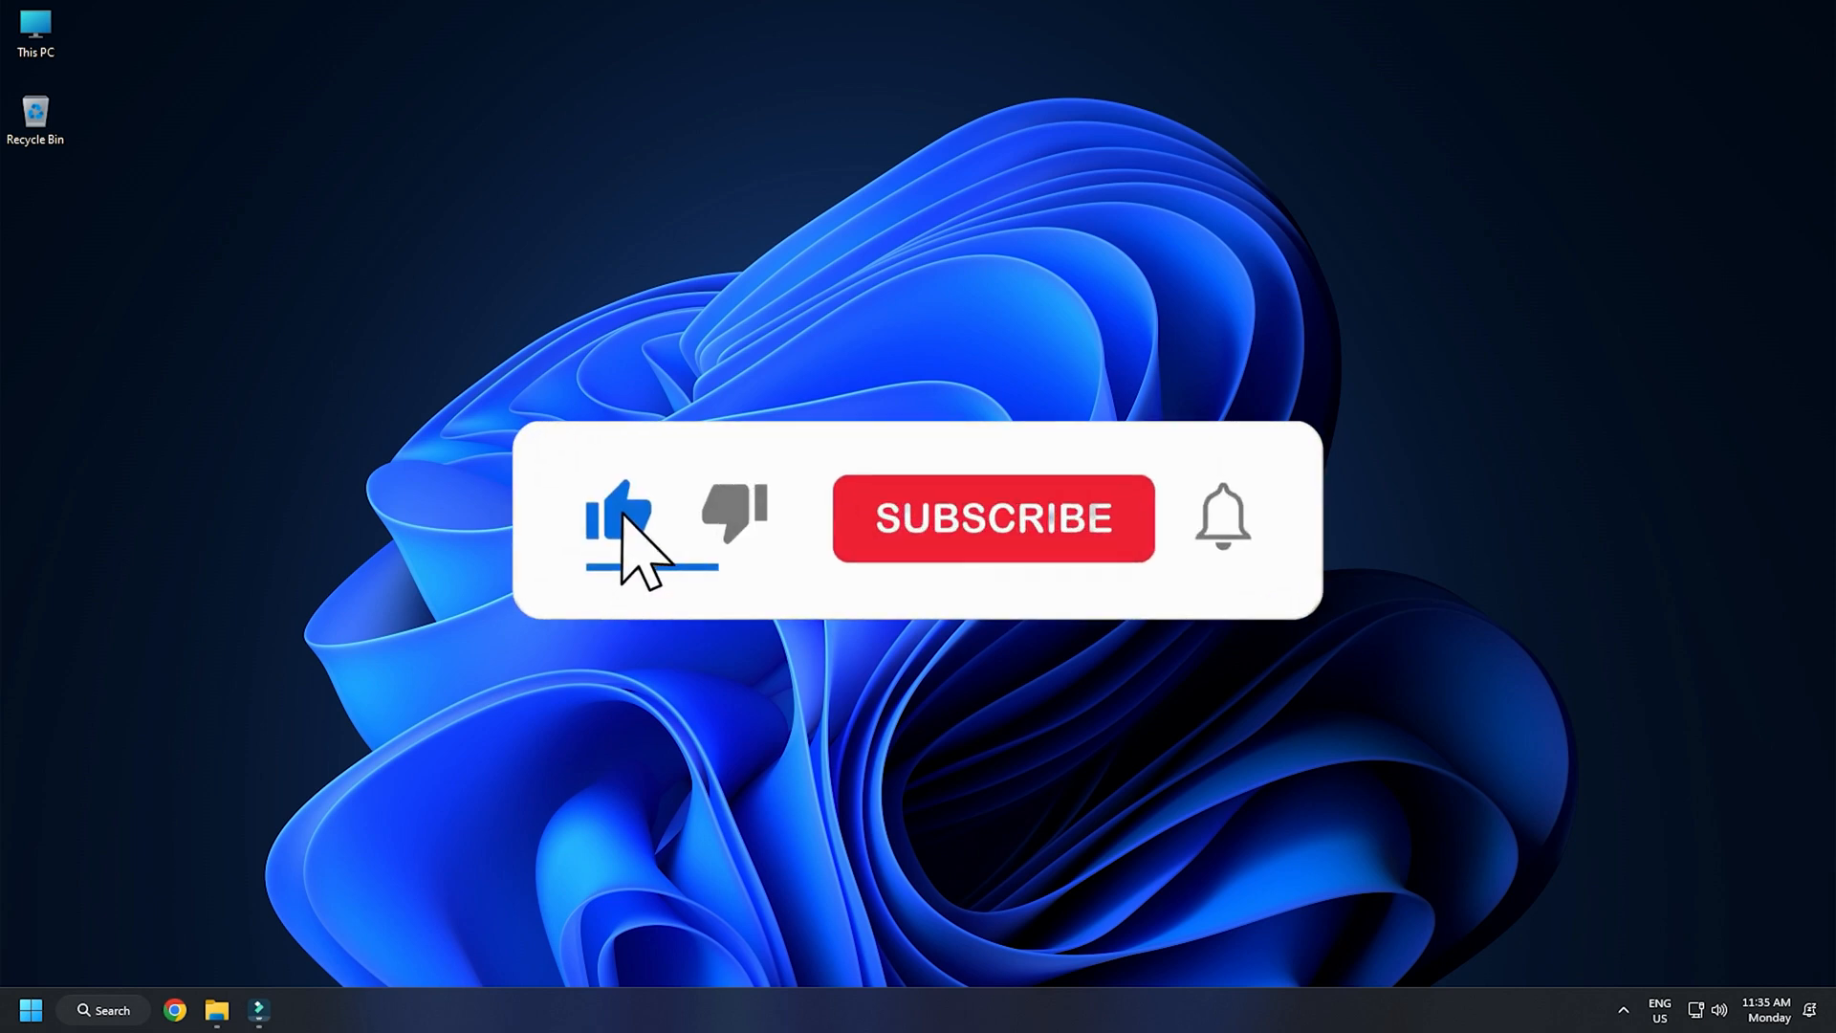
left_click(993, 518)
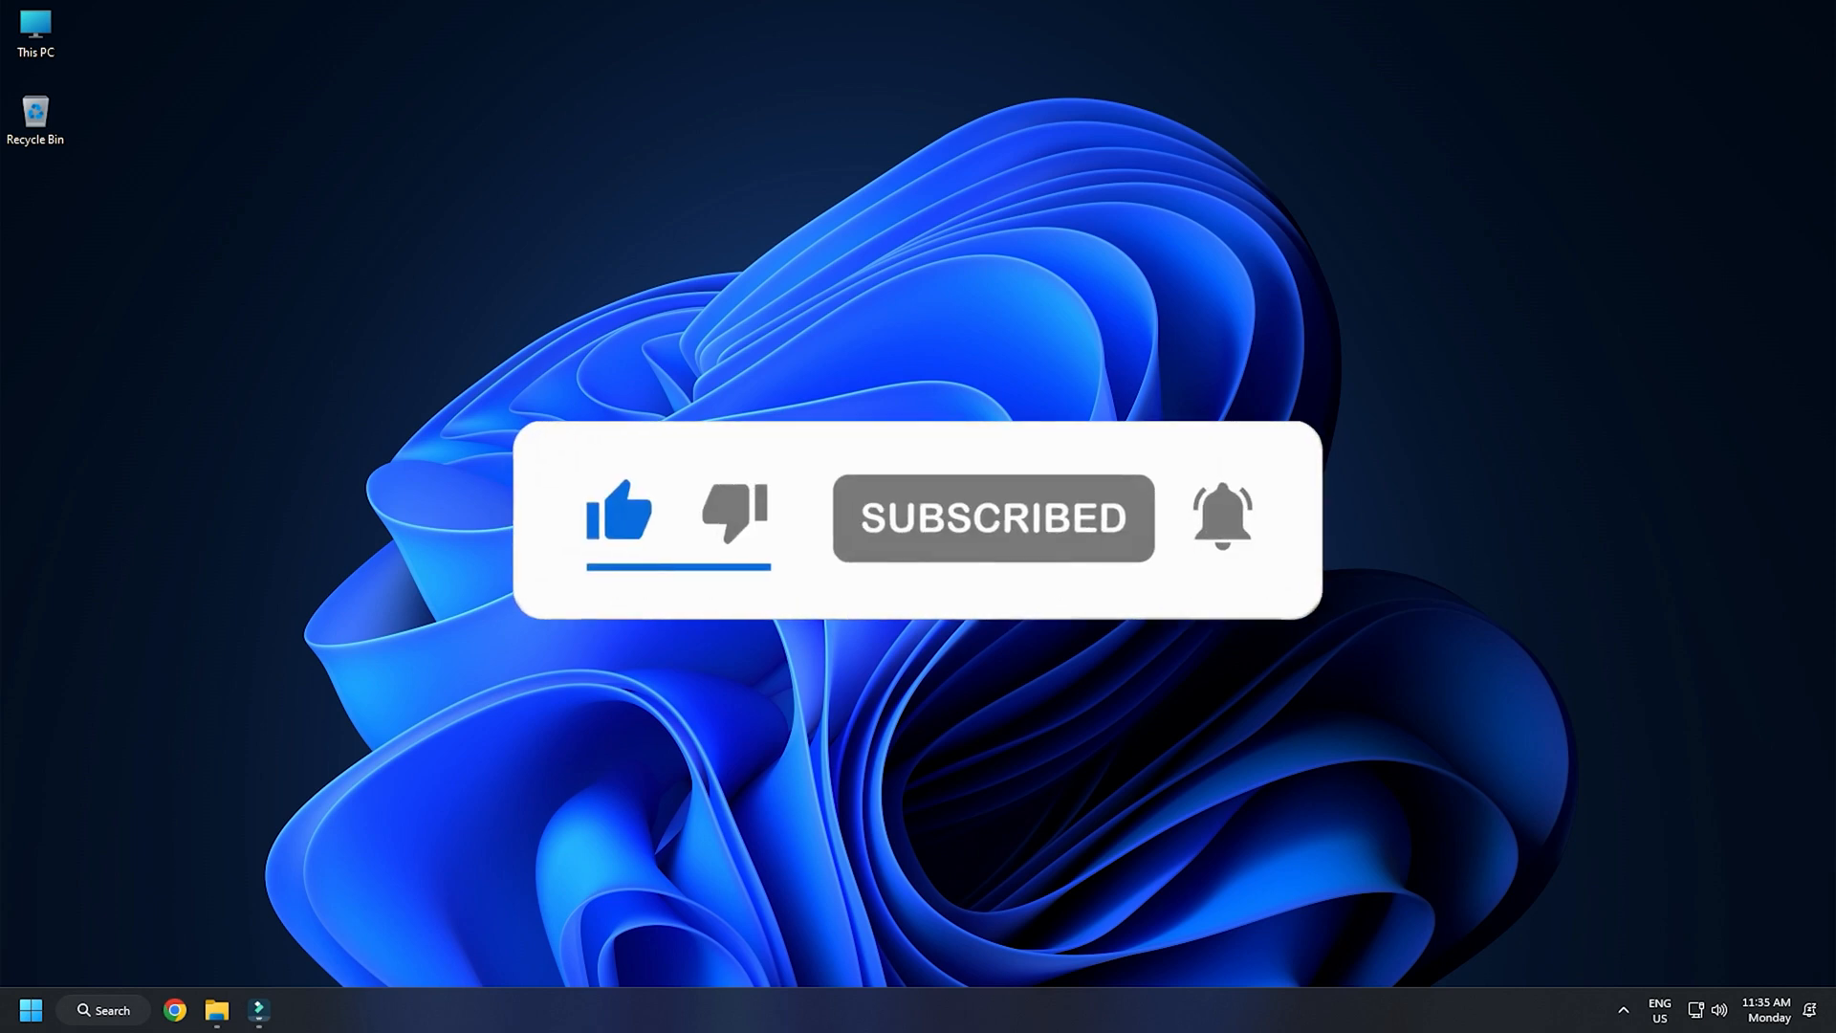